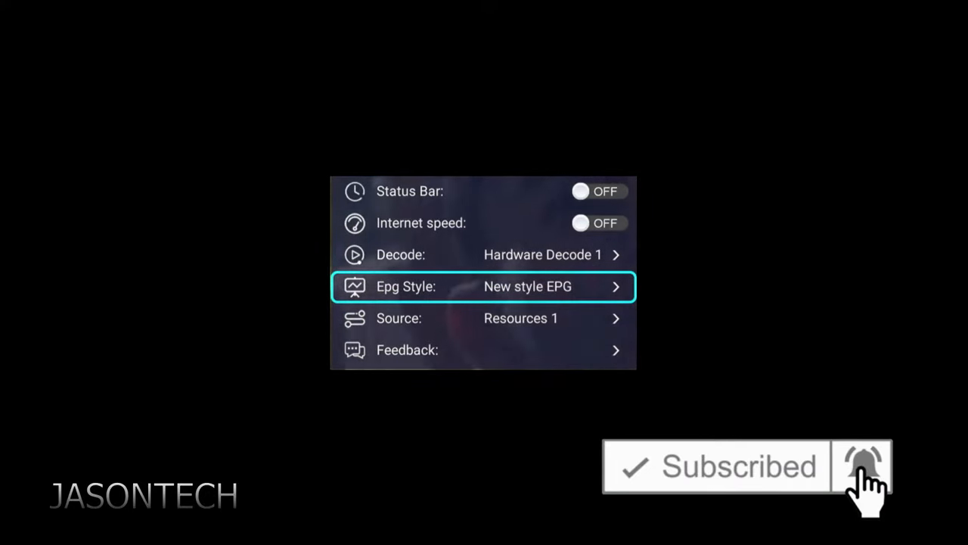
# Change the EPG guide style setting and return to the Live TV home screen
pyautogui.click(484, 285)
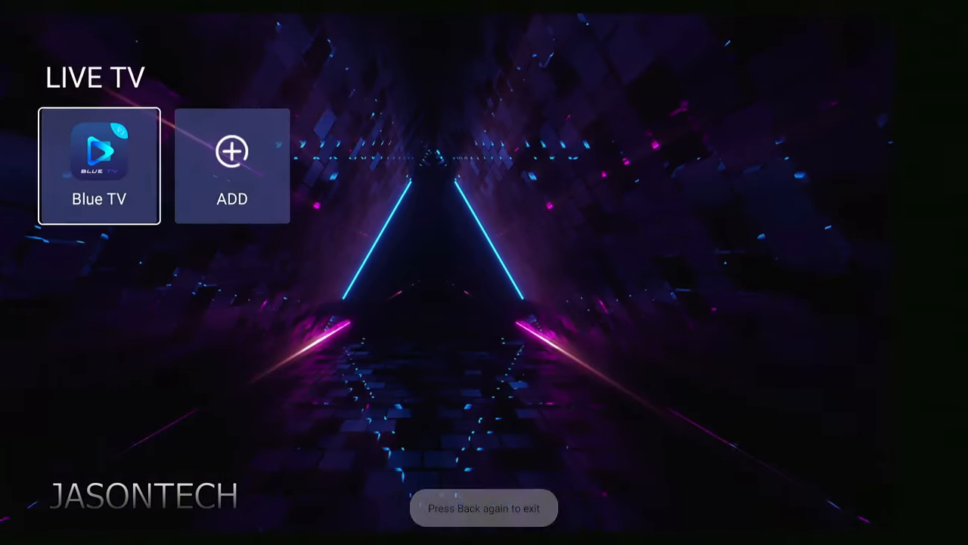
pyautogui.click(100, 166)
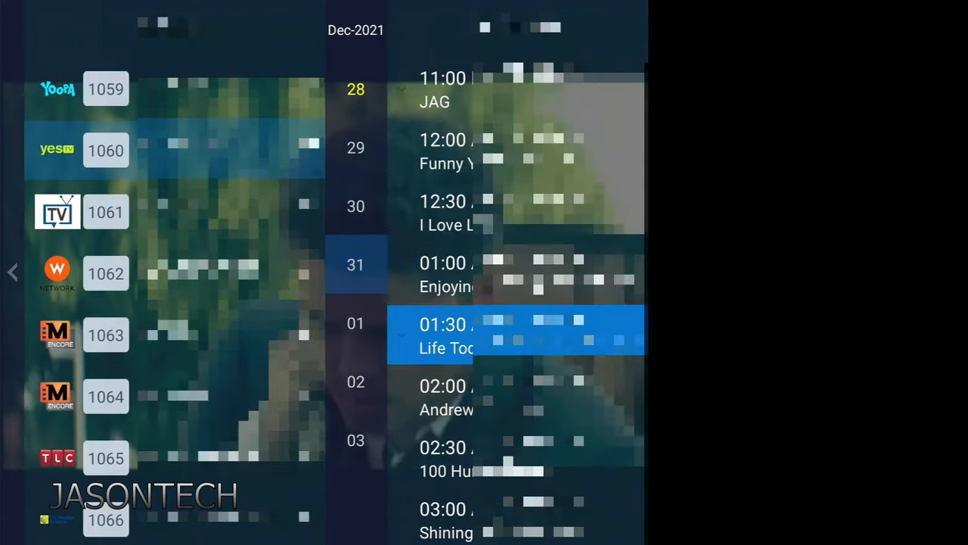
# Scroll the Dec 31 programme schedule down to later shows around 05:00
pyautogui.scroll(-3)
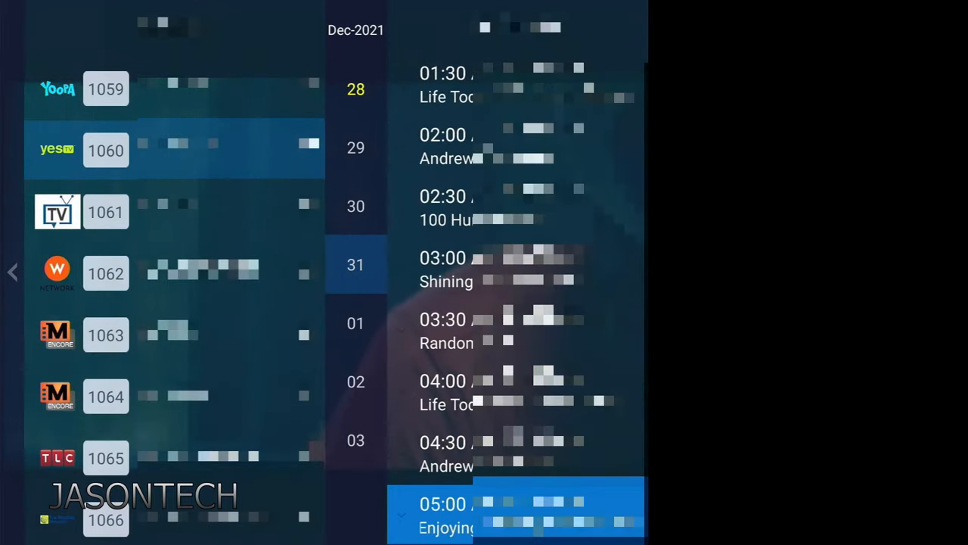